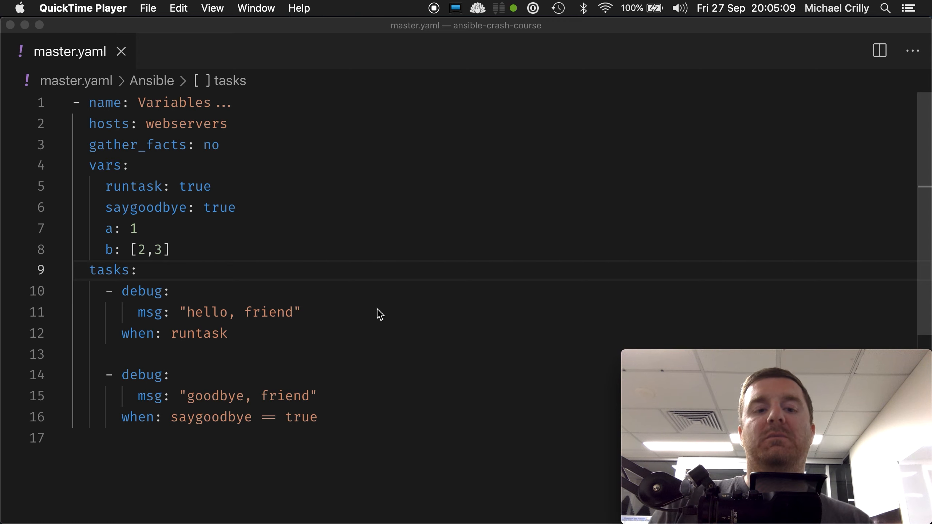
pyautogui.moveTo(285, 343)
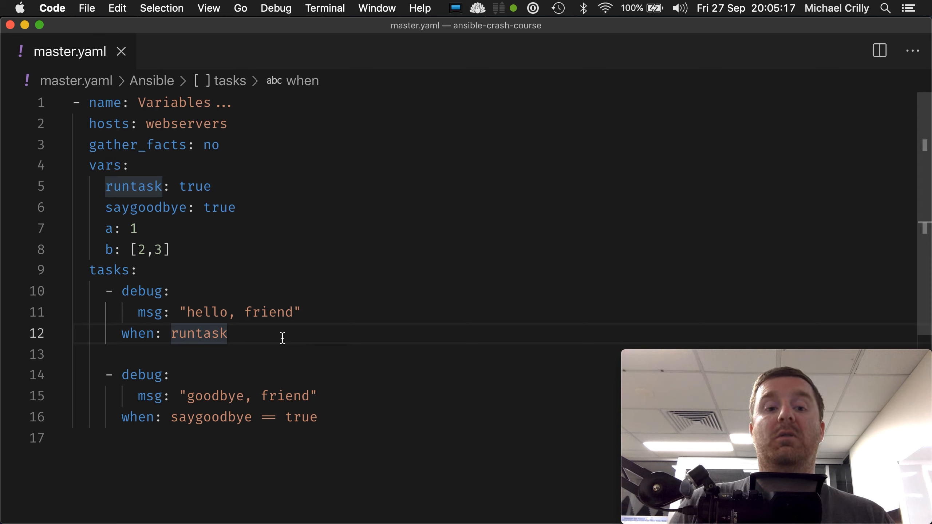
# Extend the hello task's condition to 'runtask == true and a == 1' and highlight 'runtask == true'
pyautogui.write('==')
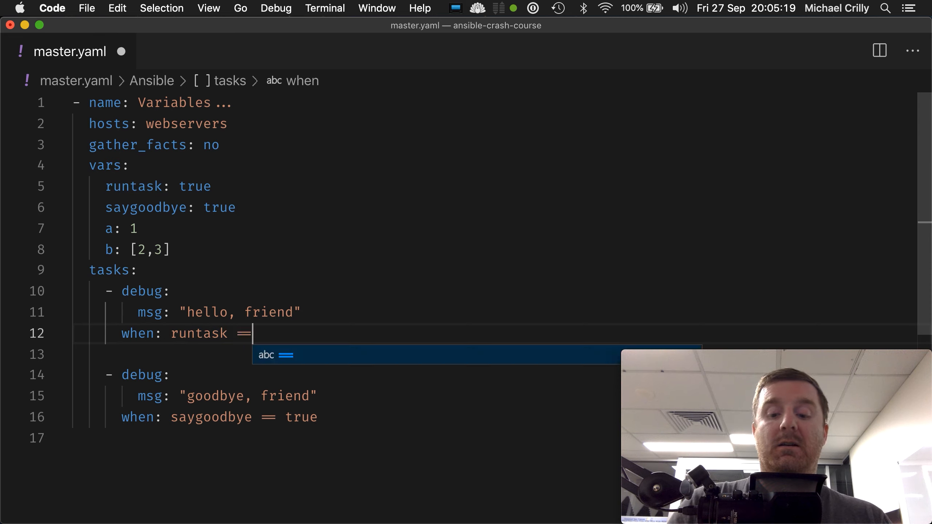
pyautogui.write('true')
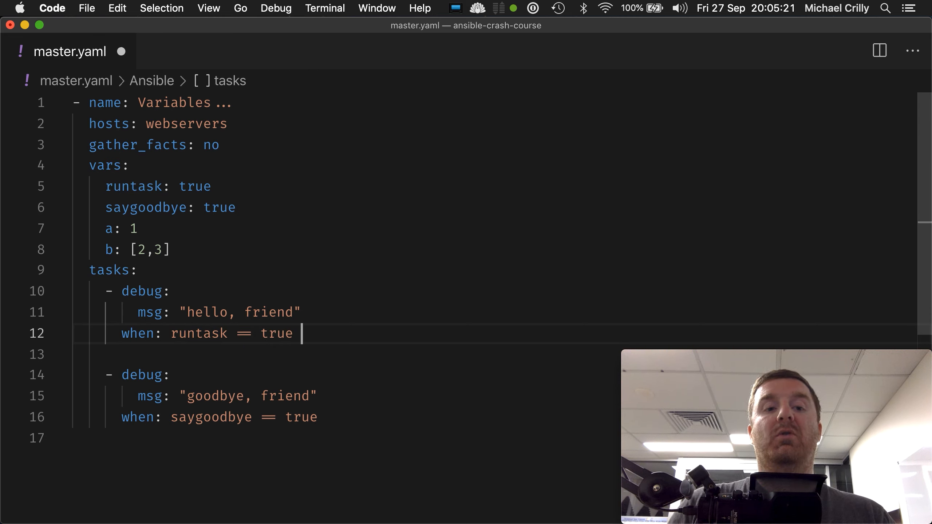
pyautogui.write('and a')
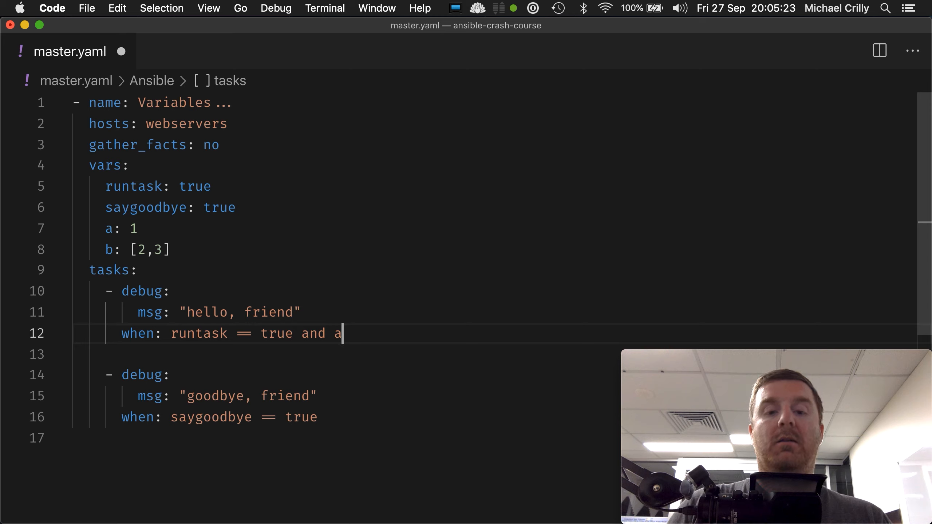
pyautogui.write('== 1')
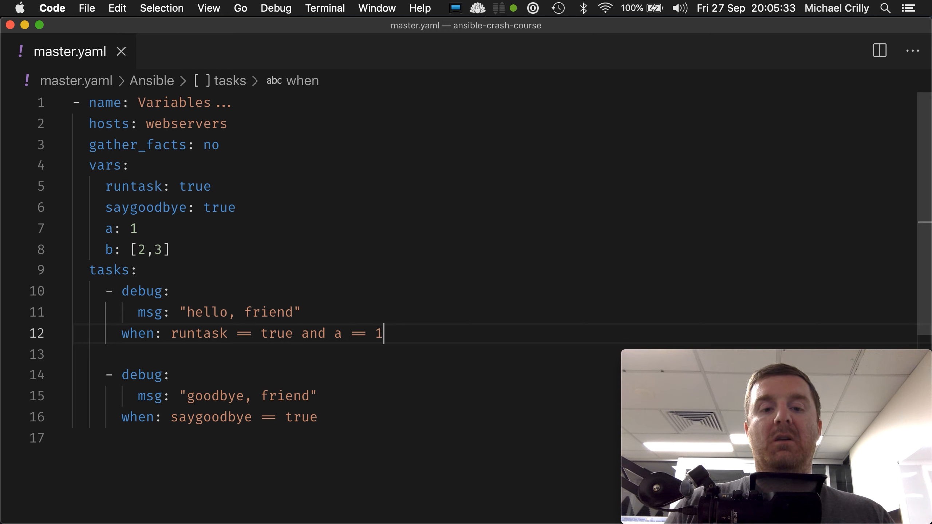
pyautogui.moveTo(335, 333); pyautogui.dragTo(384, 334)
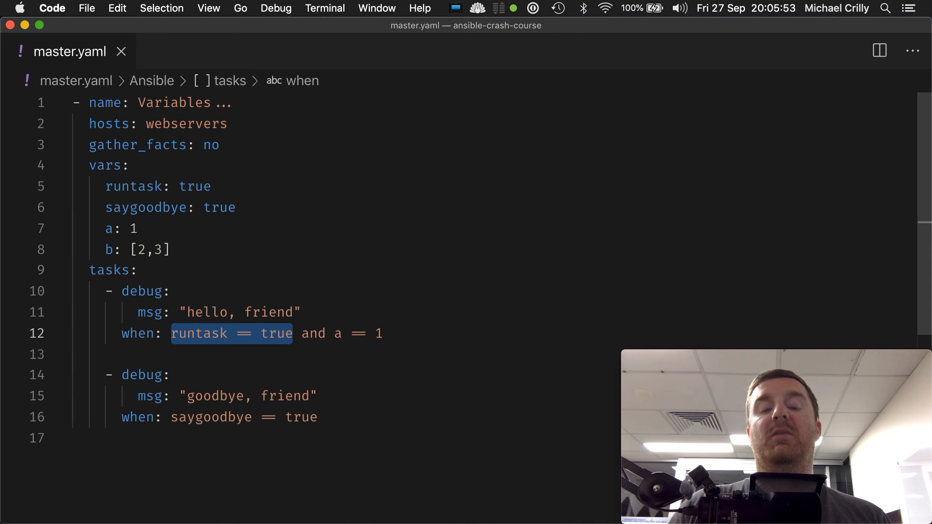
# Change saygoodbye from true to false and save the playbook
pyautogui.click(153, 270)
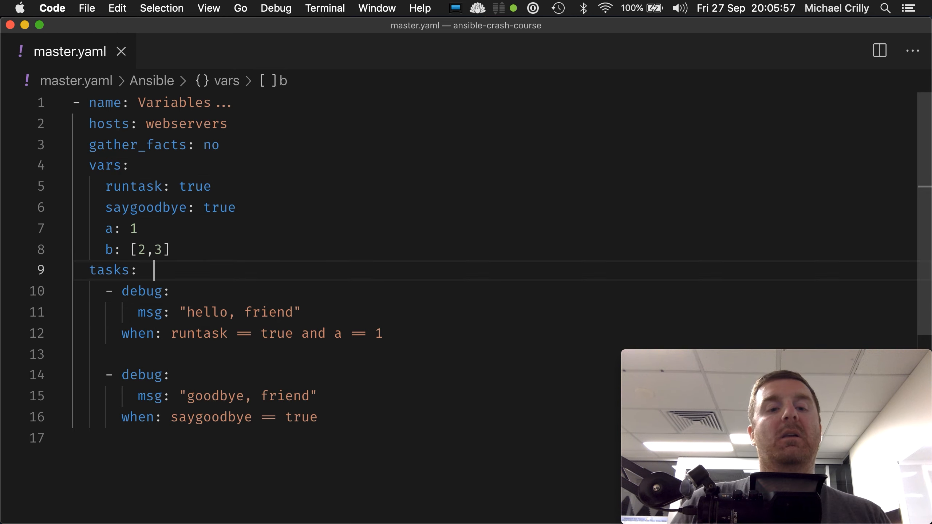
pyautogui.click(171, 291)
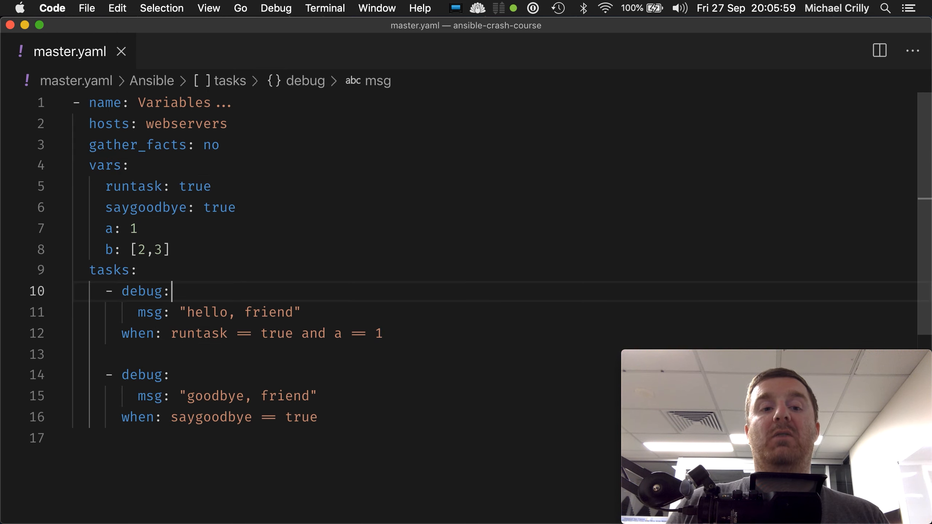
pyautogui.press('cmd+tab')
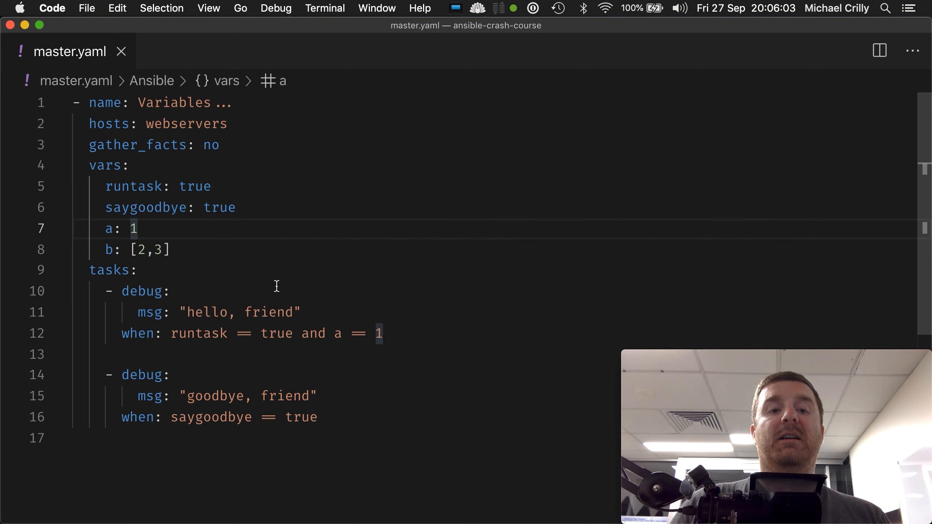
pyautogui.write('false')
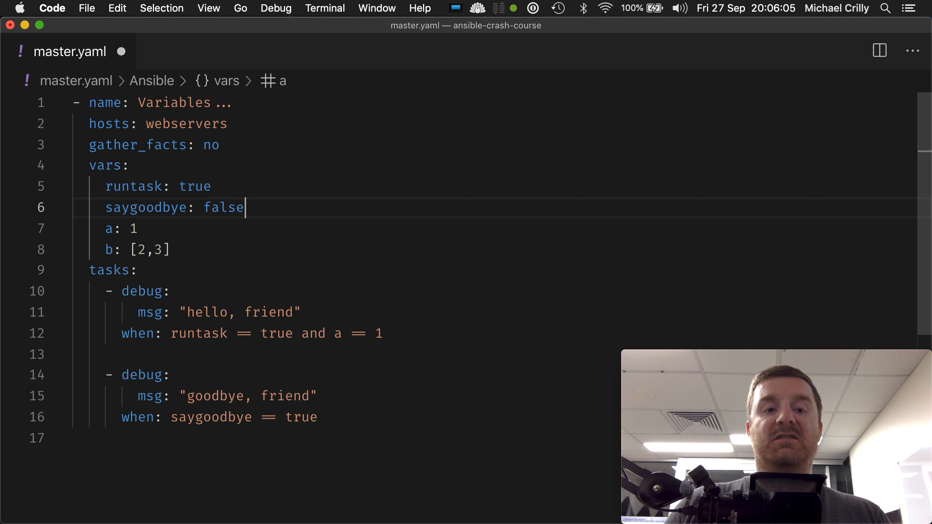
pyautogui.press('cmd+tab')
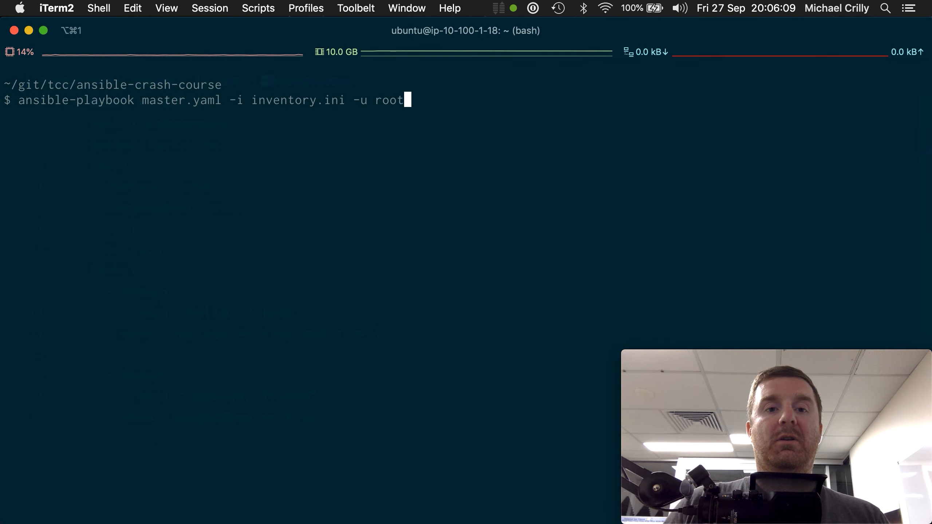
# Run ansible-playbook master.yaml -i inventory.ini -u root in the terminal
pyautogui.press('Return')
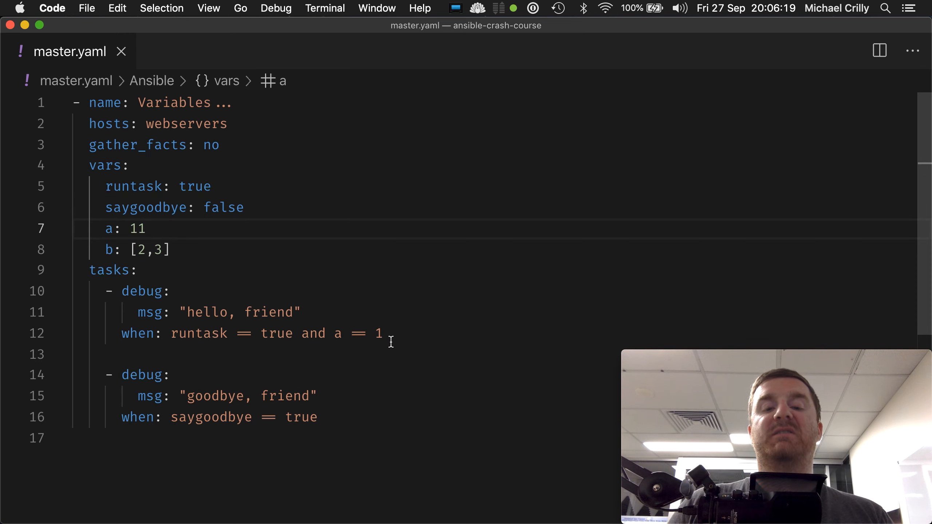
# Switch from the editor to iTerm2 to rerun the playbook with a as 11
pyautogui.press('cmd+tab')
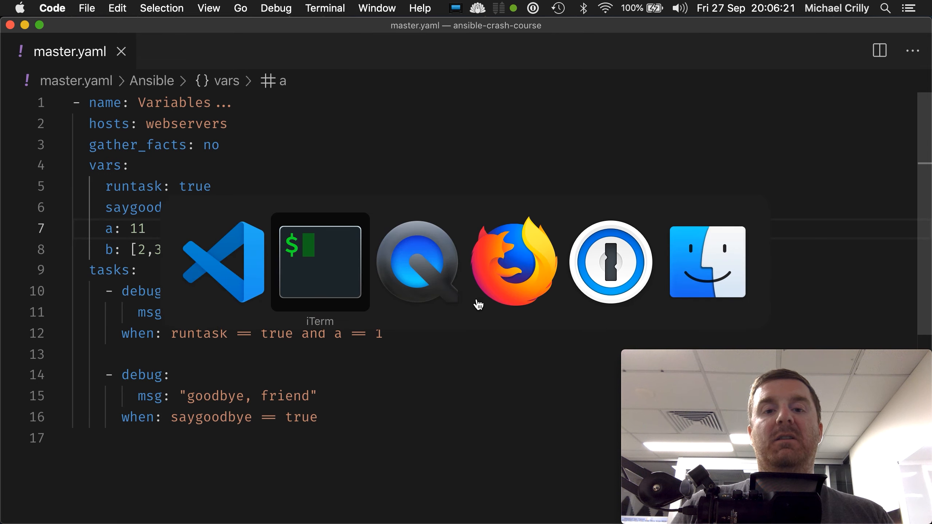
pyautogui.click(319, 261)
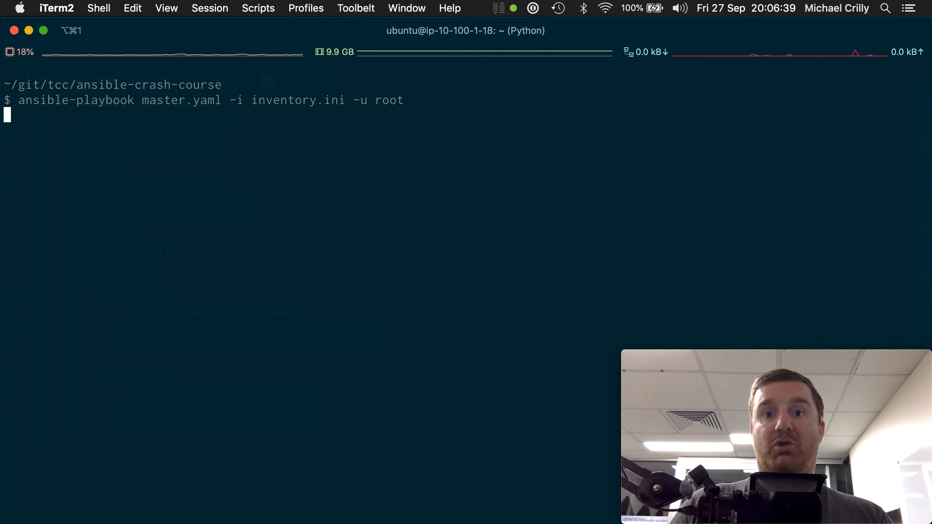
# Rerun the ansible-playbook command for master.yaml in iTerm2
pyautogui.press('Return')
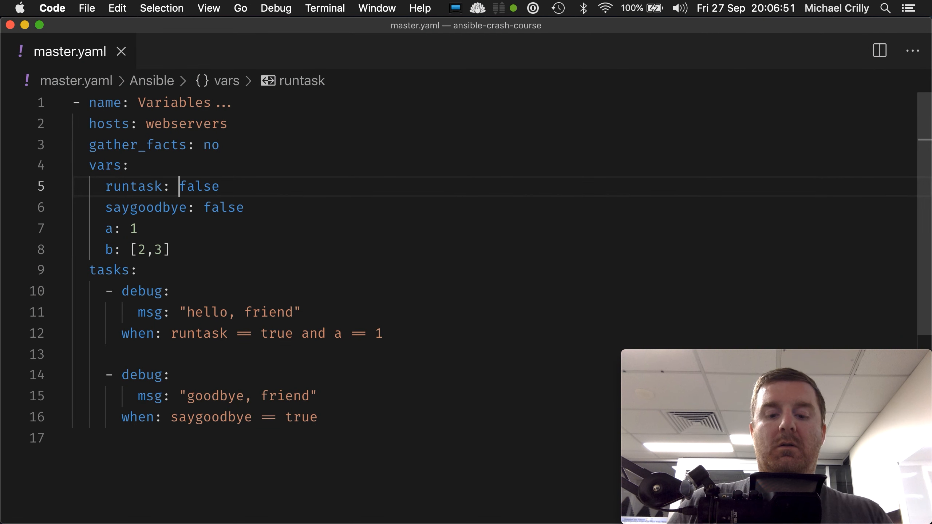
# Set runtask back to true in the playbook variables
pyautogui.write('true')
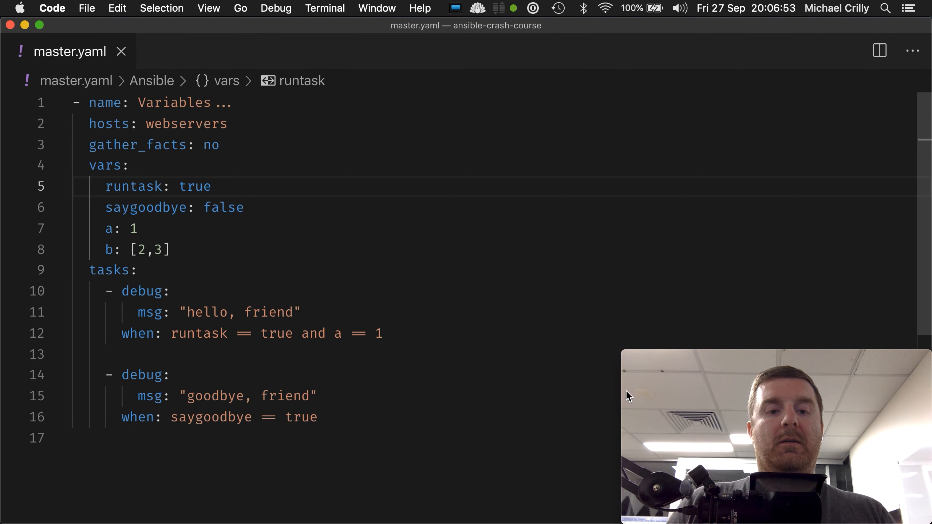
pyautogui.scroll(-3)
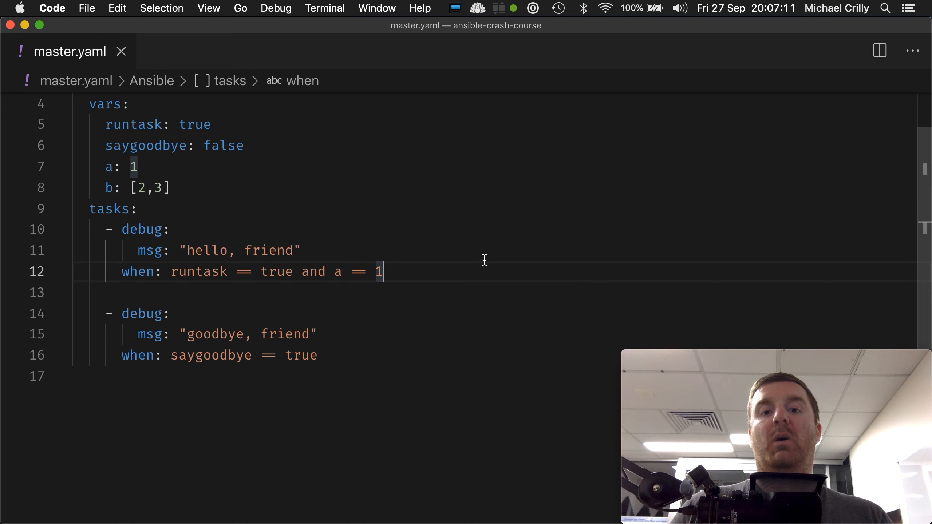
# Rewrite the when condition as list entries '- runtask == true' and '- a == 1'
pyautogui.moveTo(385, 271); pyautogui.dragTo(351, 271)
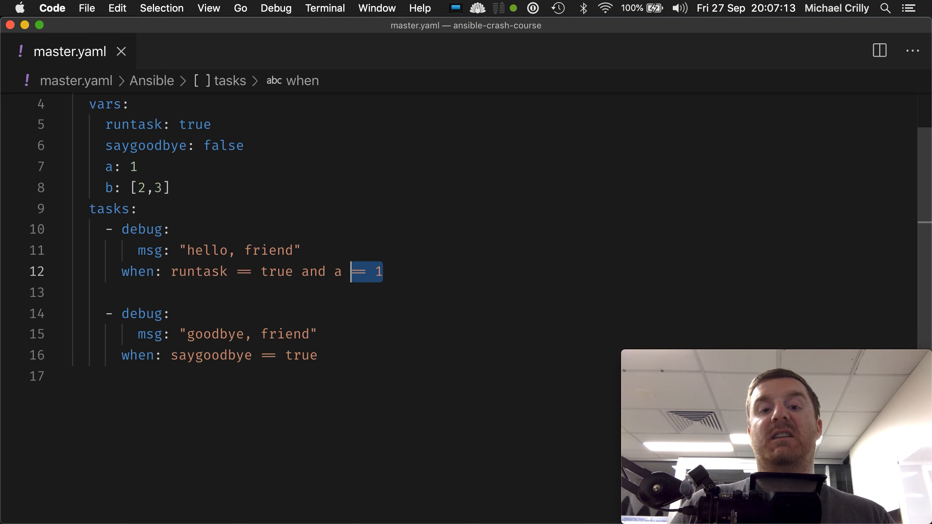
pyautogui.moveTo(384, 271); pyautogui.dragTo(171, 272)
pyautogui.write('-')
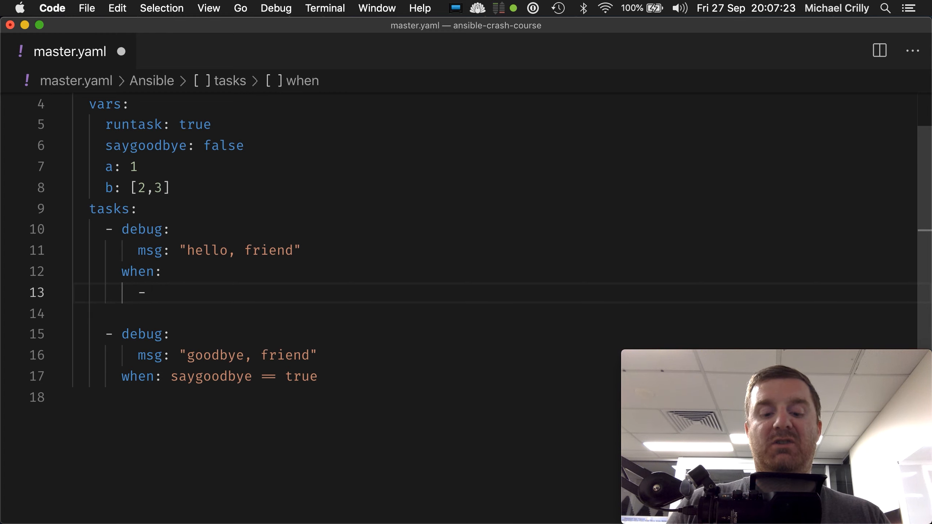
pyautogui.write('runtask == tru')
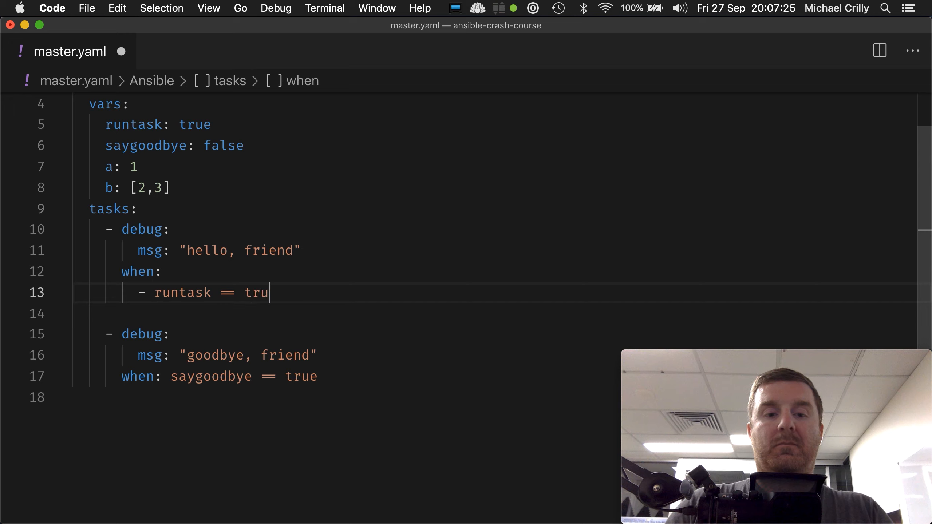
pyautogui.press('backspace')
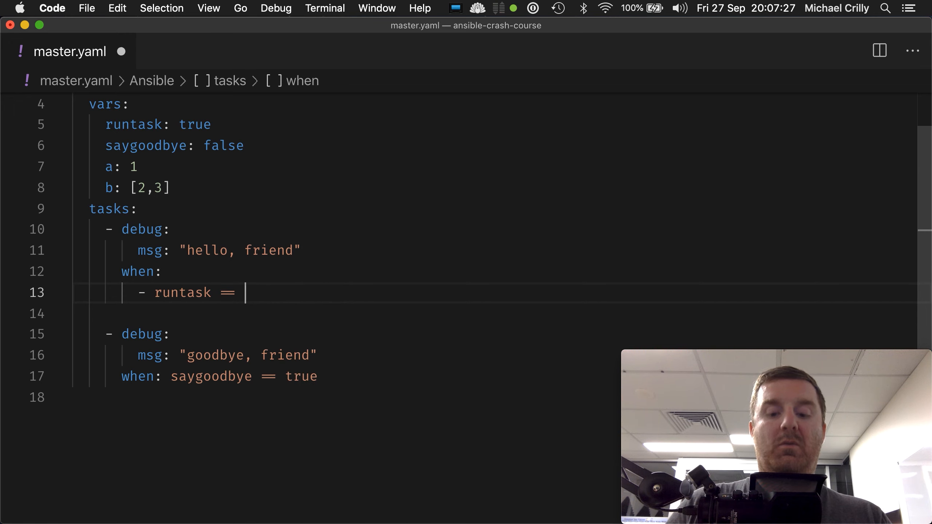
pyautogui.write('true')
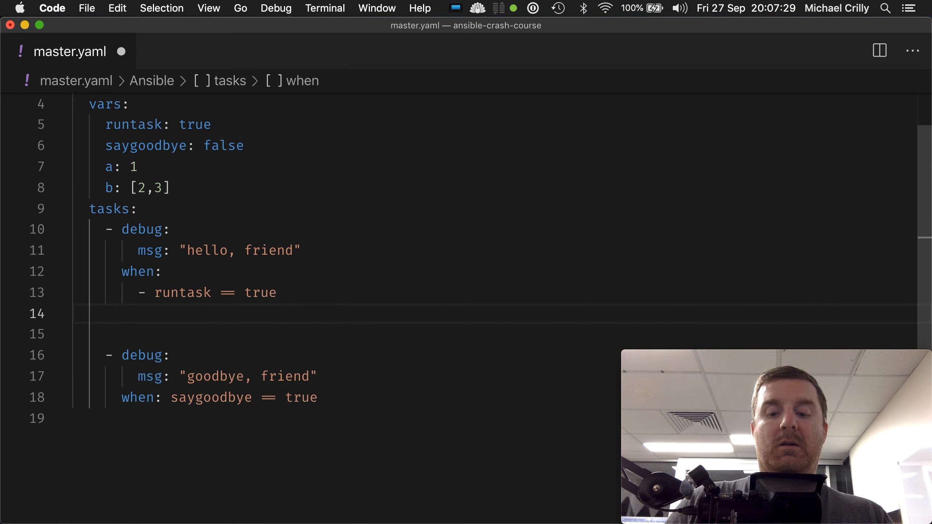
pyautogui.write('- a == 1')
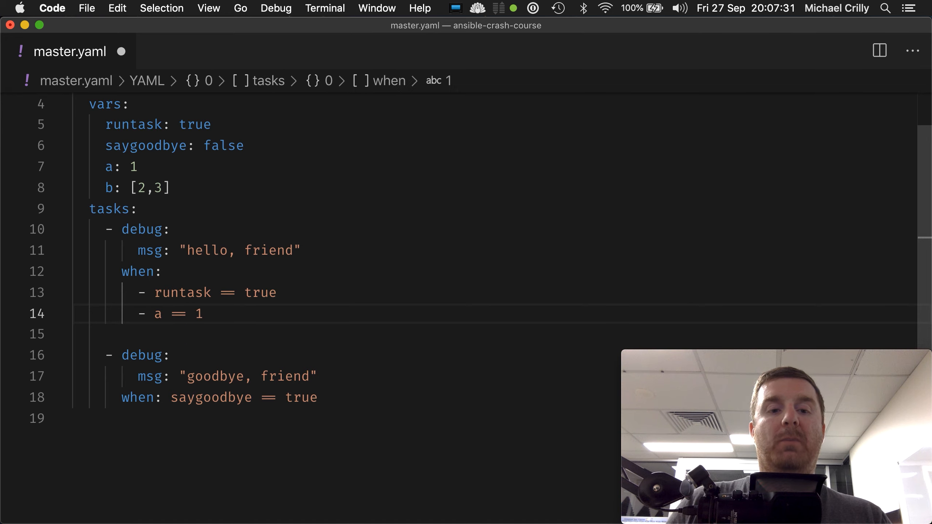
# Highlight both when list conditions to review them, then deselect
pyautogui.click(142, 292)
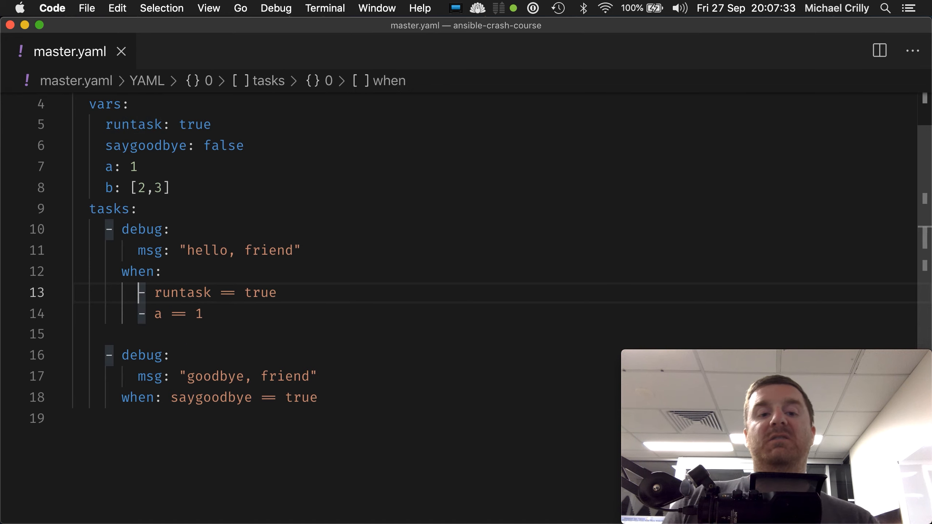
pyautogui.moveTo(153, 292); pyautogui.dragTo(203, 314)
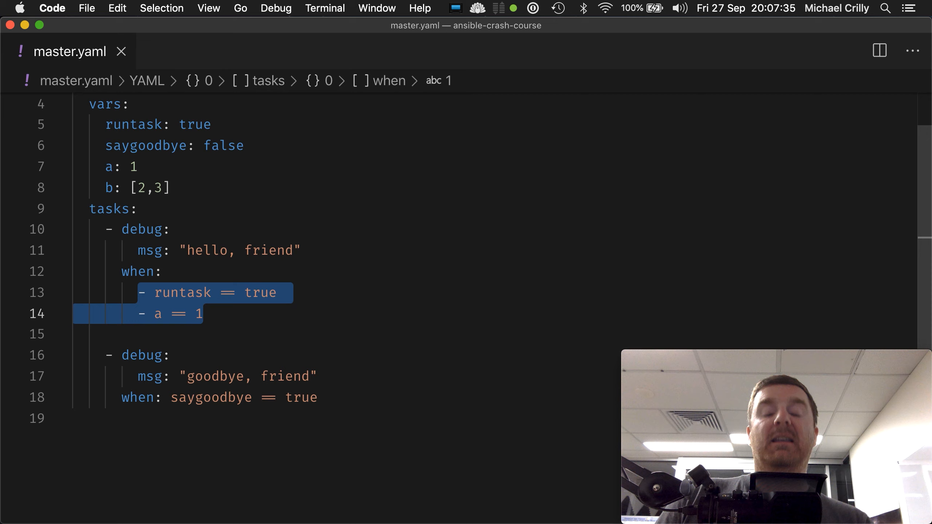
pyautogui.click(142, 293)
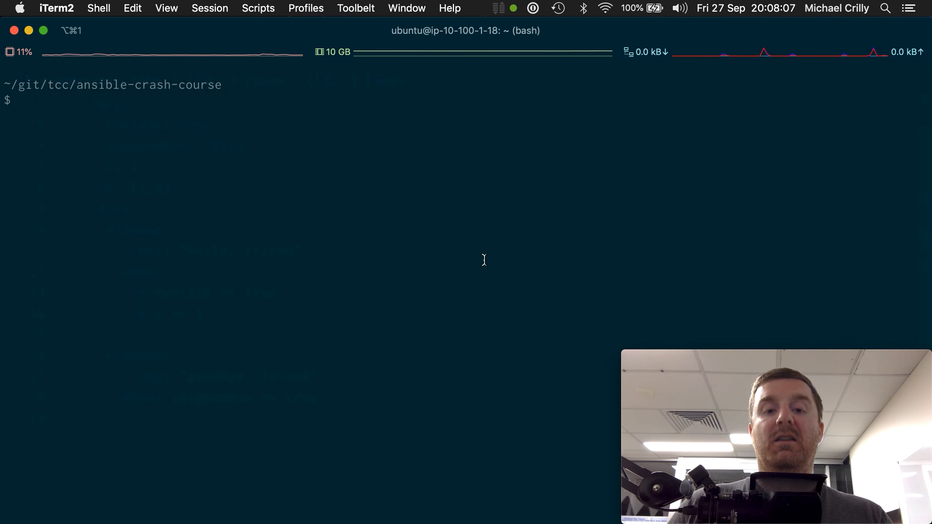
# Run ansible-playbook master.yaml -i inventory.ini -u root in iTerm2
pyautogui.write('ansible-playbook master.yaml -i inventory.ini -u root')
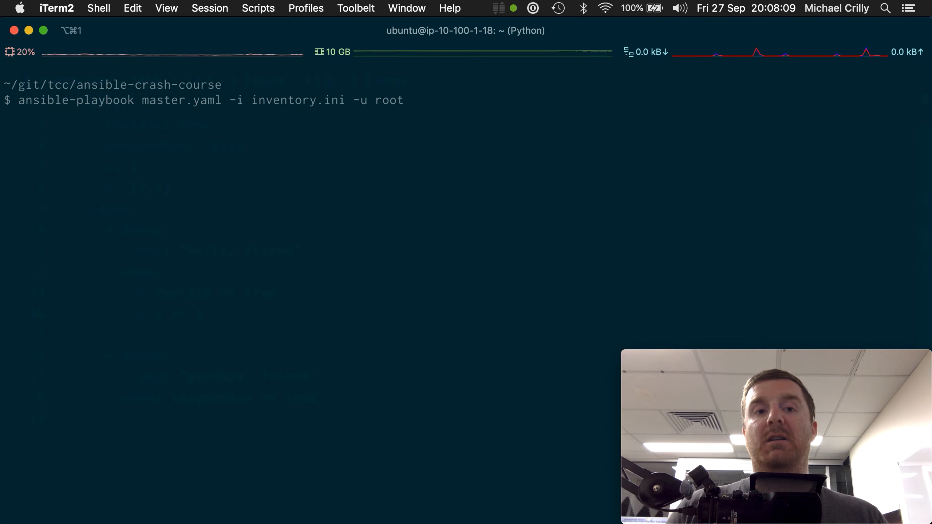
pyautogui.press('Return')
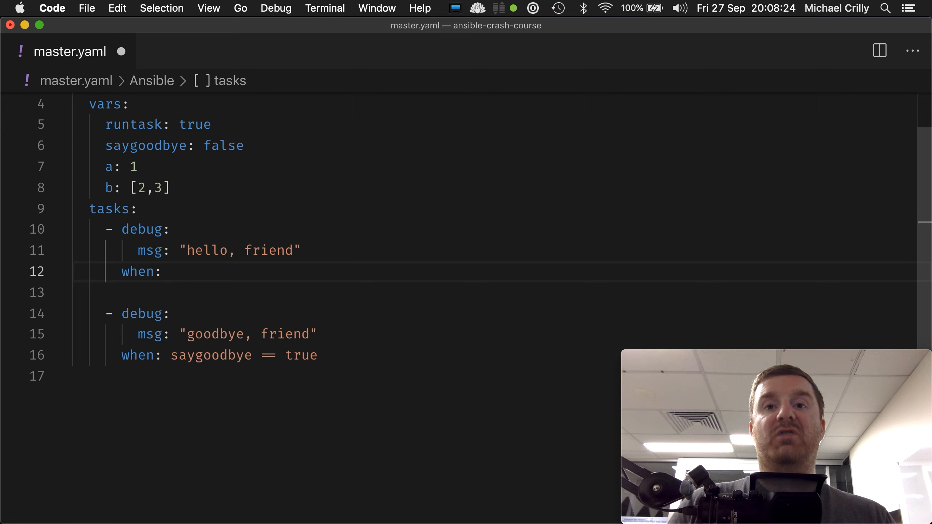
# Write 'when: runtask == true and a == 1 and b[0] == 2' and rerun the playbook
pyautogui.write('runtask')
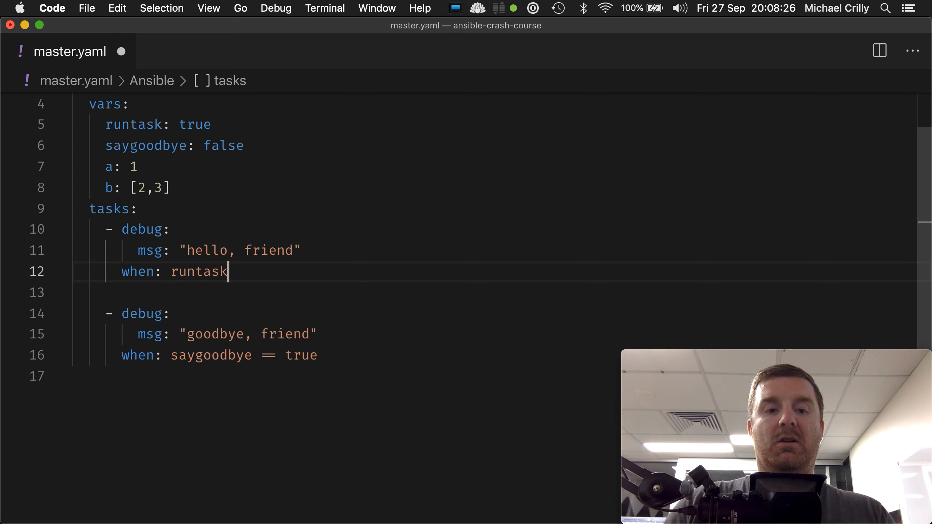
pyautogui.write('== true')
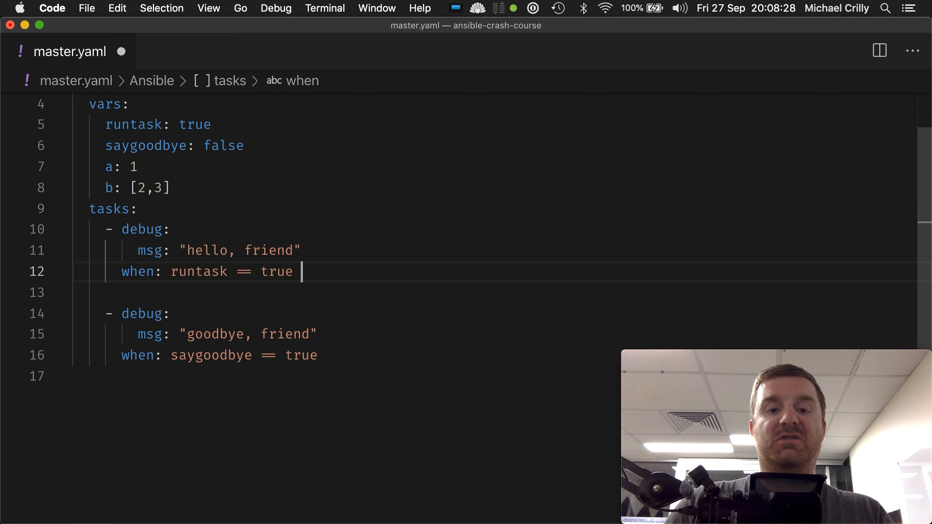
pyautogui.write('and')
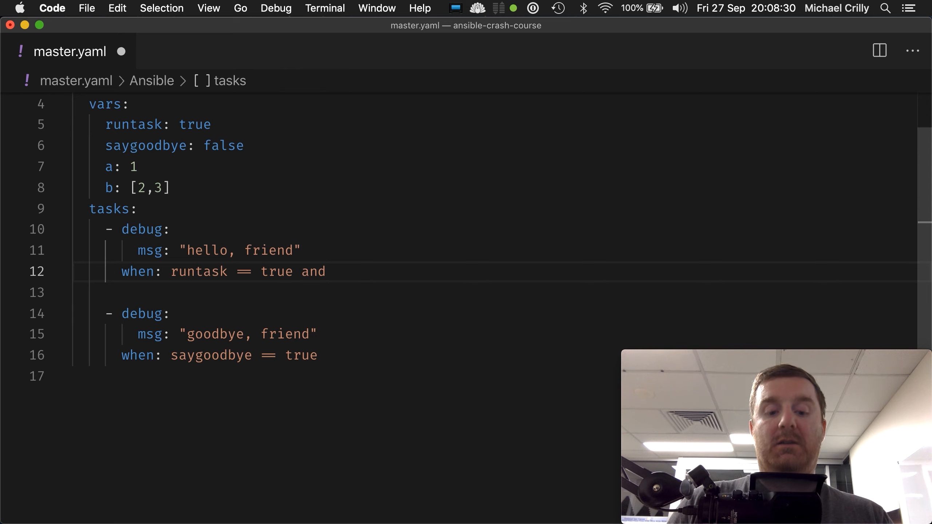
pyautogui.write('a == 1 and')
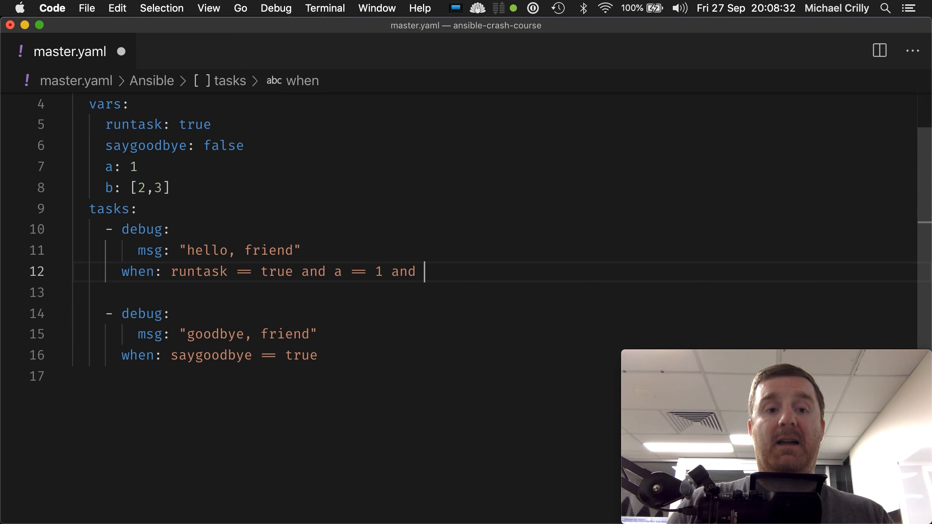
pyautogui.write('b[0]')
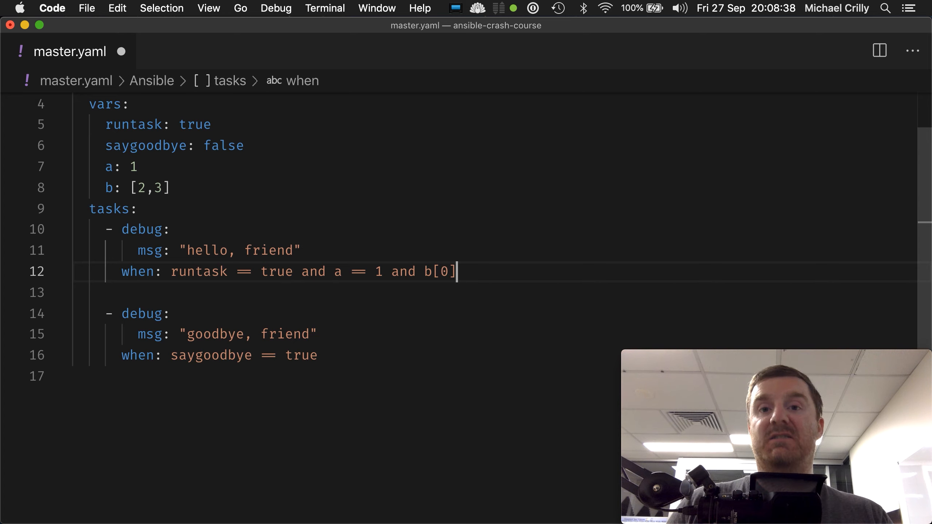
pyautogui.write('==')
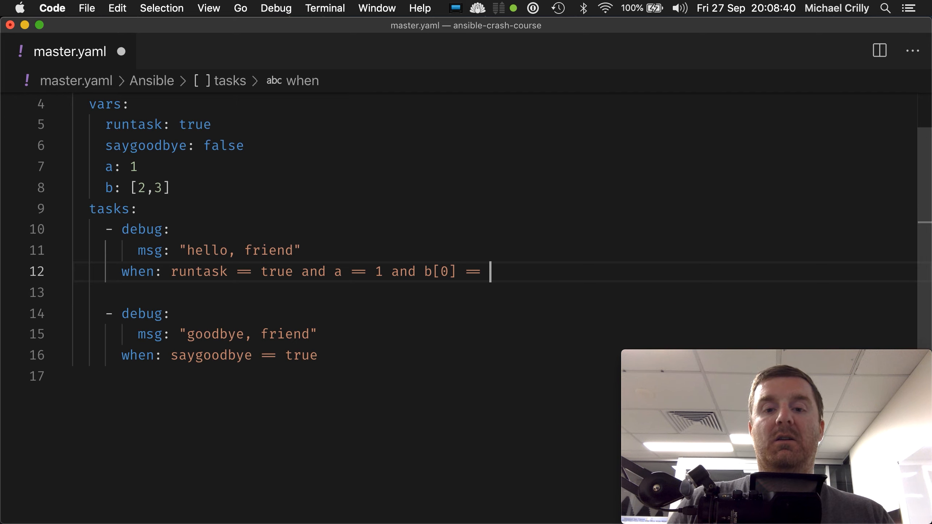
pyautogui.write('2')
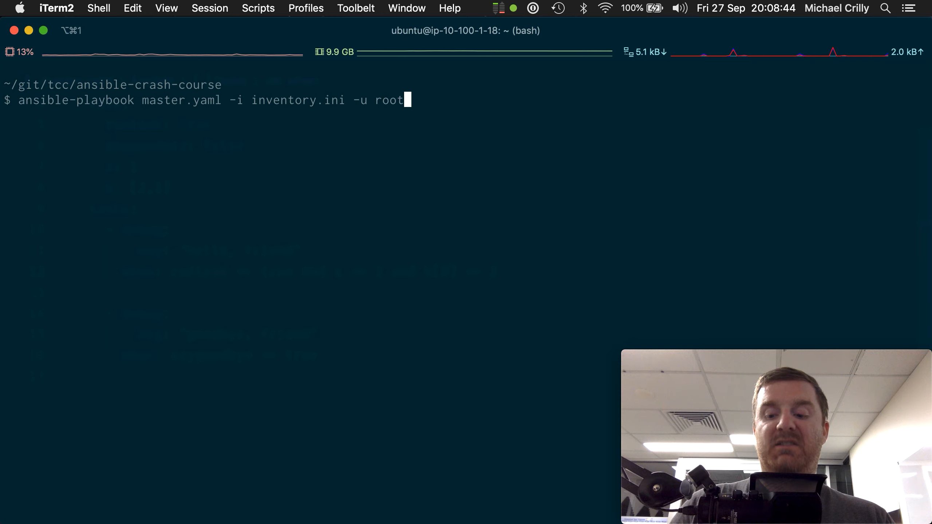
pyautogui.press('Return')
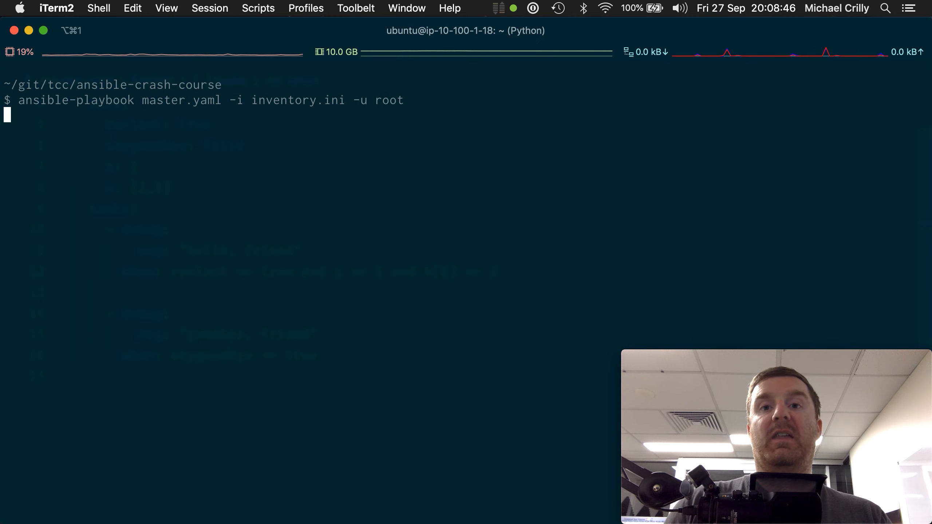